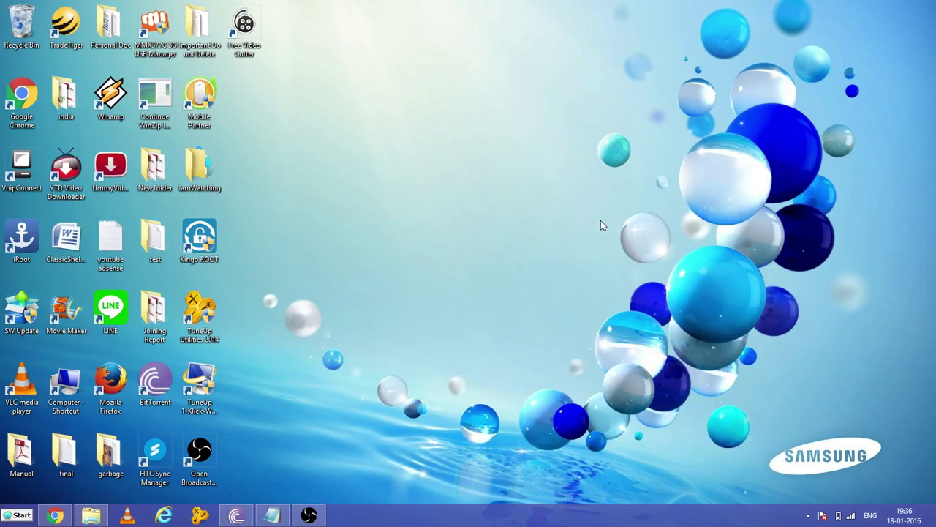
pyautogui.moveTo(265, 403)
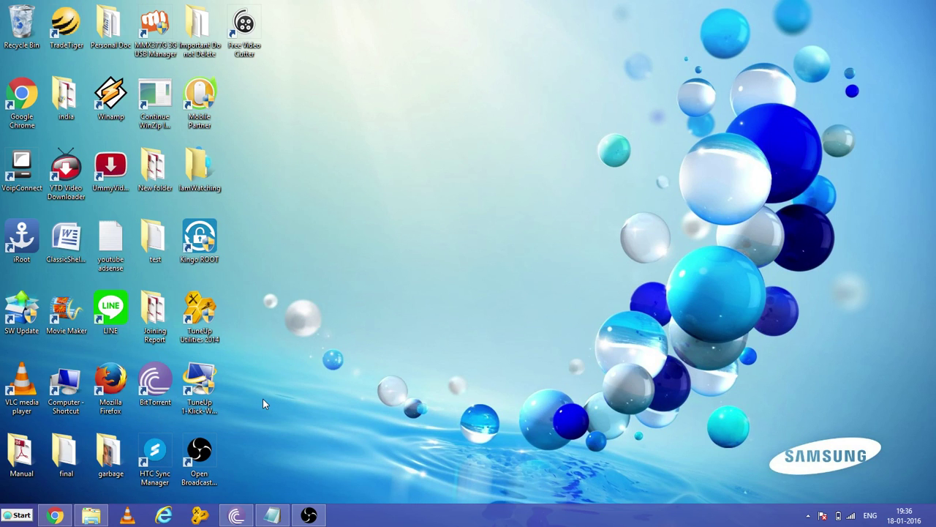
pyautogui.moveTo(242, 427)
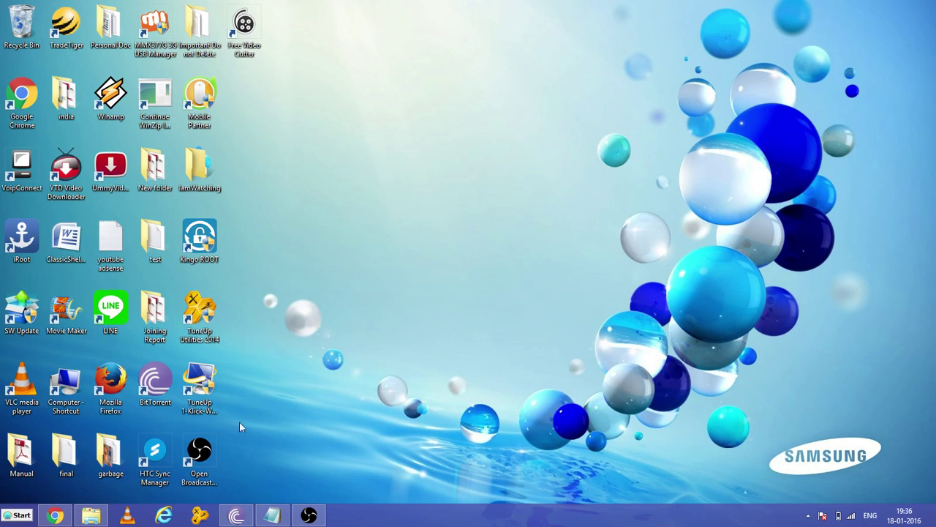
pyautogui.moveTo(290, 453)
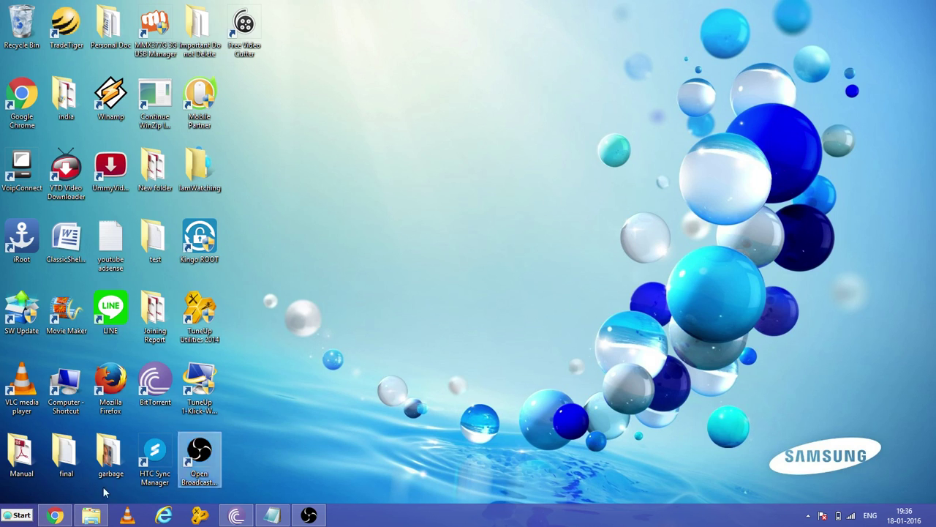
# Step: Search the Start menu for 'disk' to bring up Disk Cleanup
pyautogui.click(18, 514)
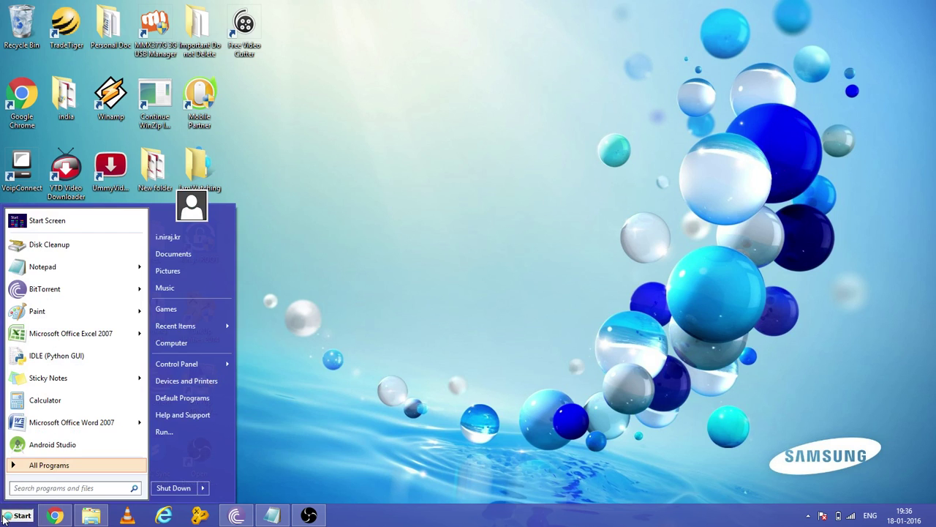
pyautogui.click(65, 488)
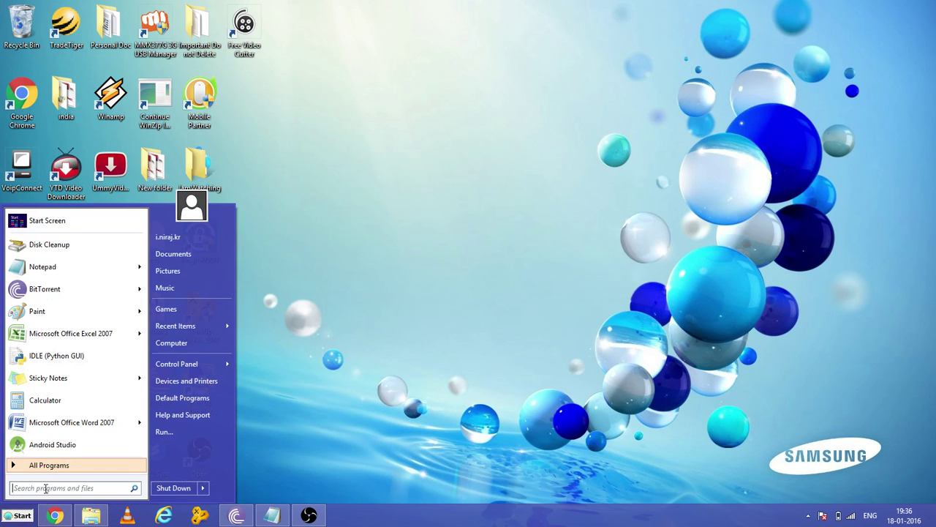
pyautogui.write('disk')
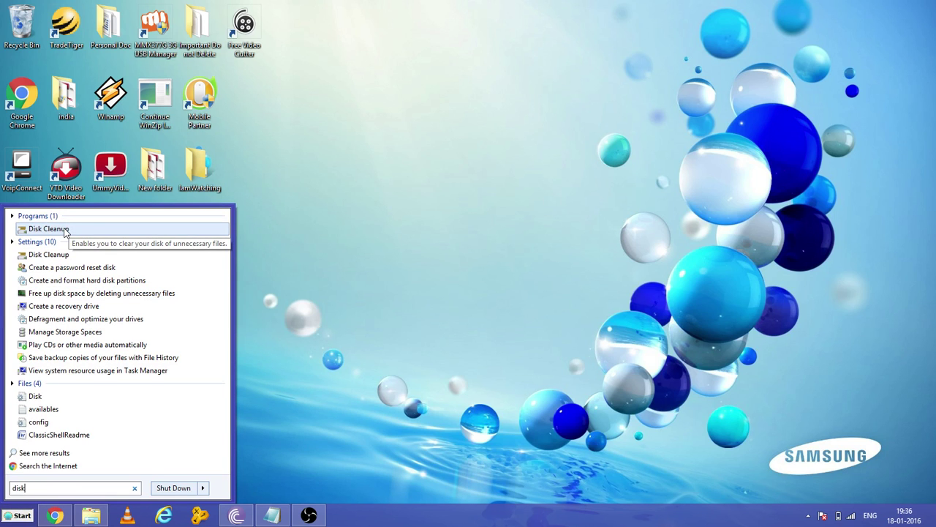
# Step: Launch Disk Cleanup and select drive C: to scan for deletable files
pyautogui.click(48, 229)
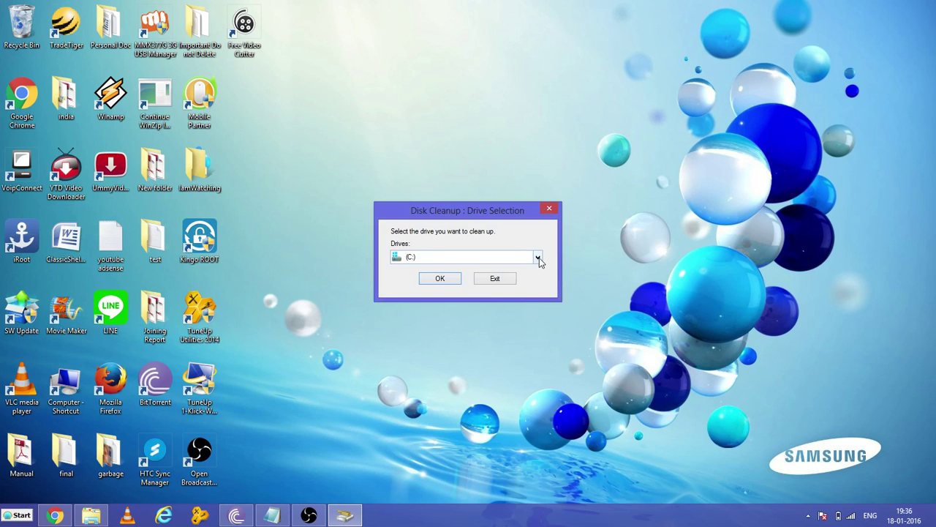
pyautogui.click(539, 256)
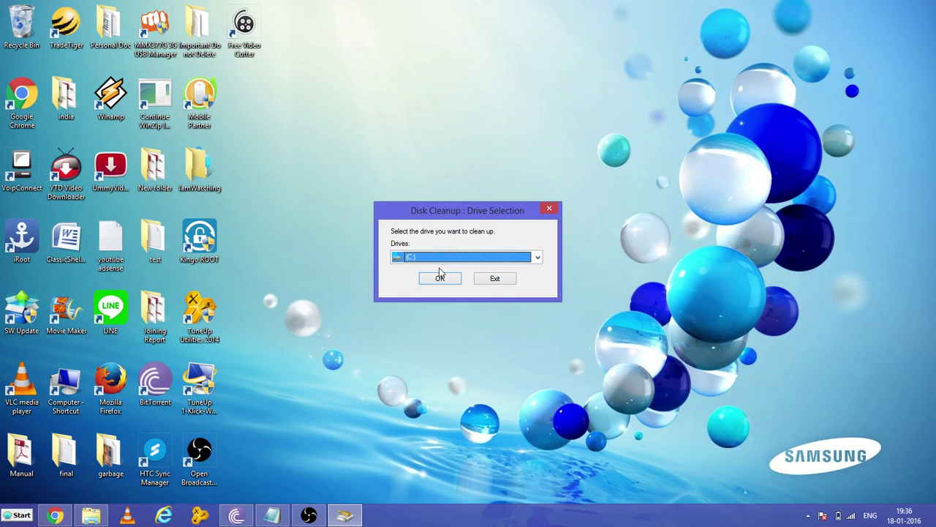
pyautogui.click(439, 278)
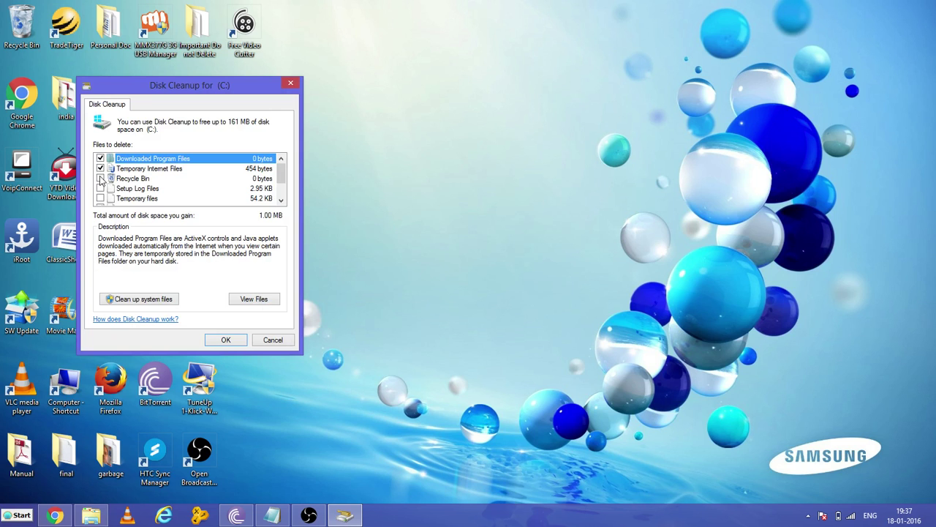
# Step: Check Recycle Bin, Temporary files, Thumbnails and Windows Error Reporting for 161 MB total
pyautogui.click(100, 199)
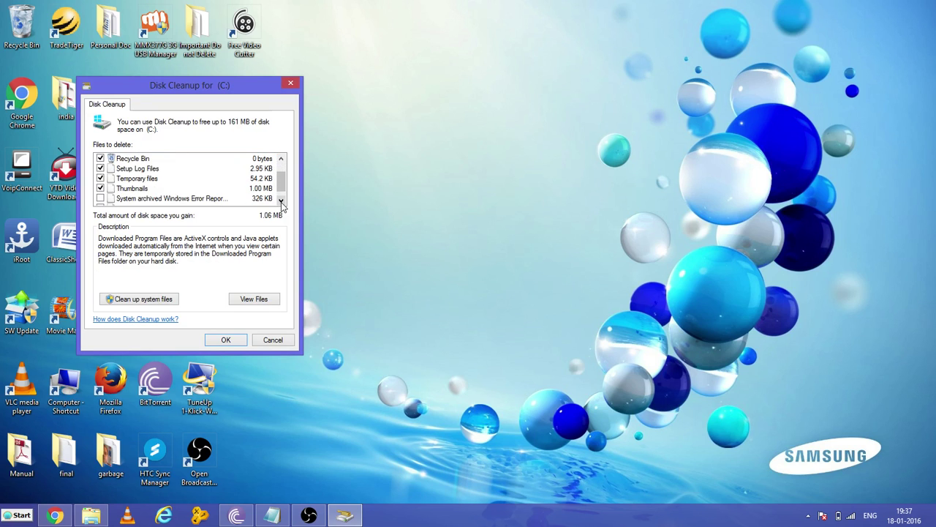
pyautogui.click(101, 198)
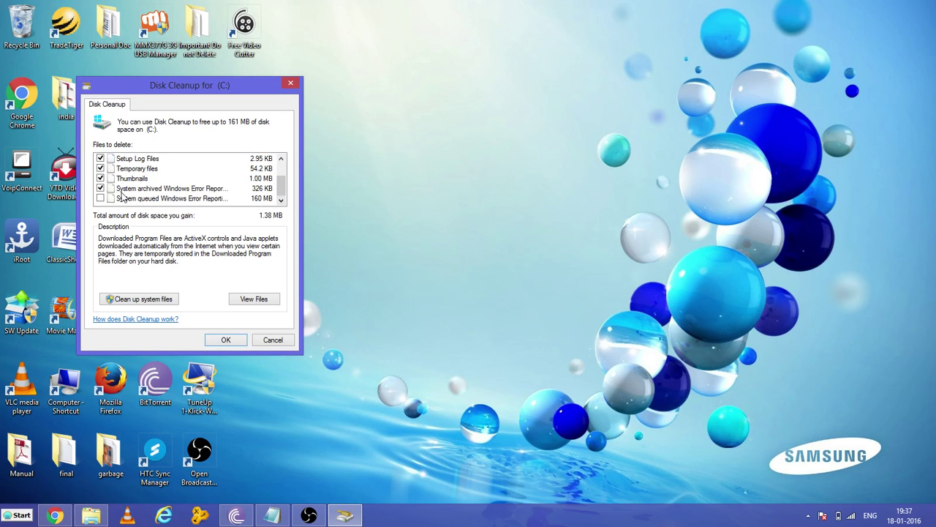
pyautogui.click(101, 198)
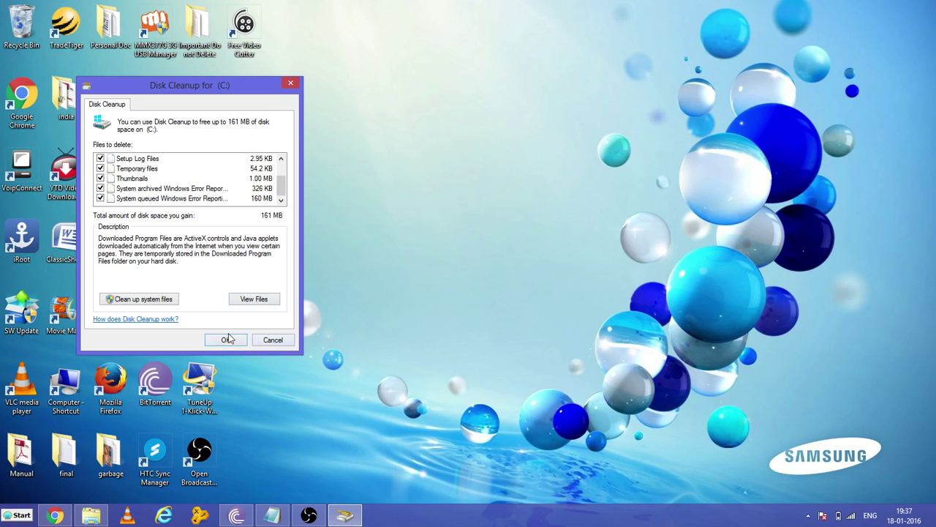
# Step: Permanently delete the checked files from drive C:, confirming with Delete Files
pyautogui.click(225, 340)
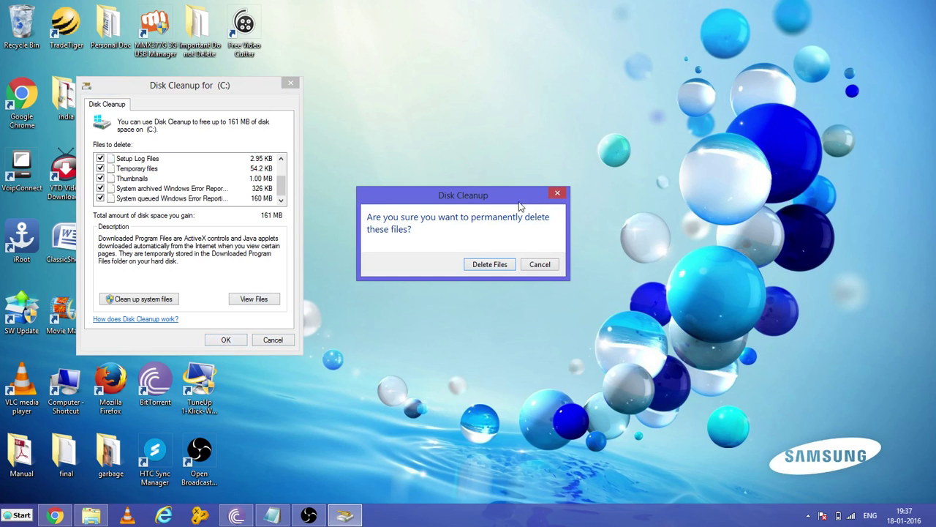
pyautogui.moveTo(481, 223)
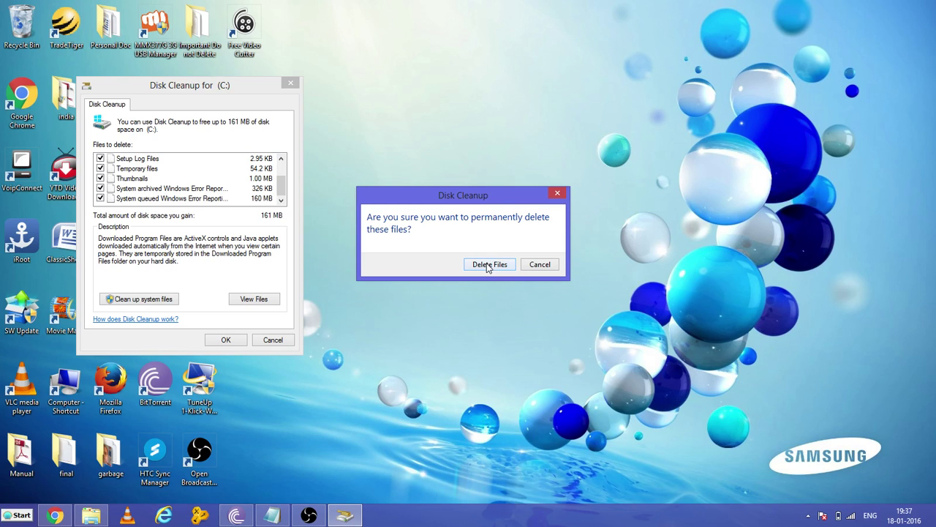
pyautogui.click(489, 264)
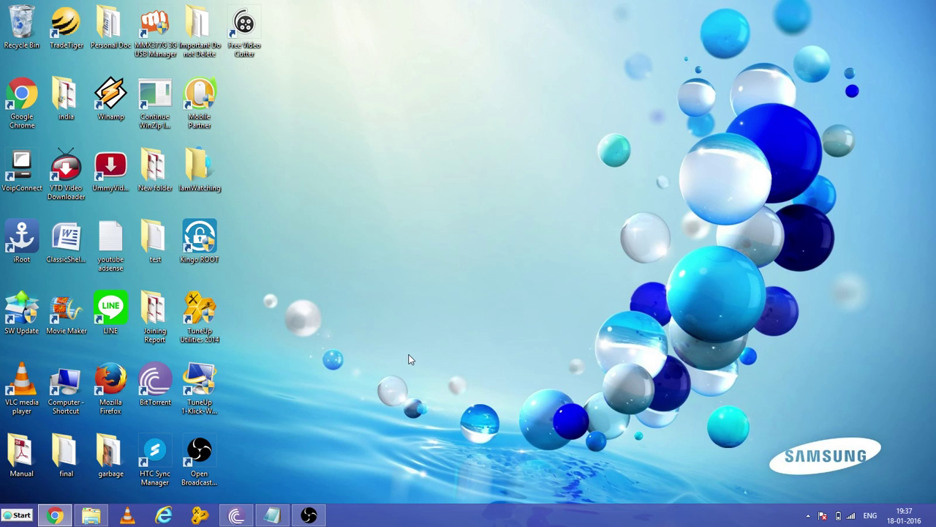
pyautogui.moveTo(351, 419)
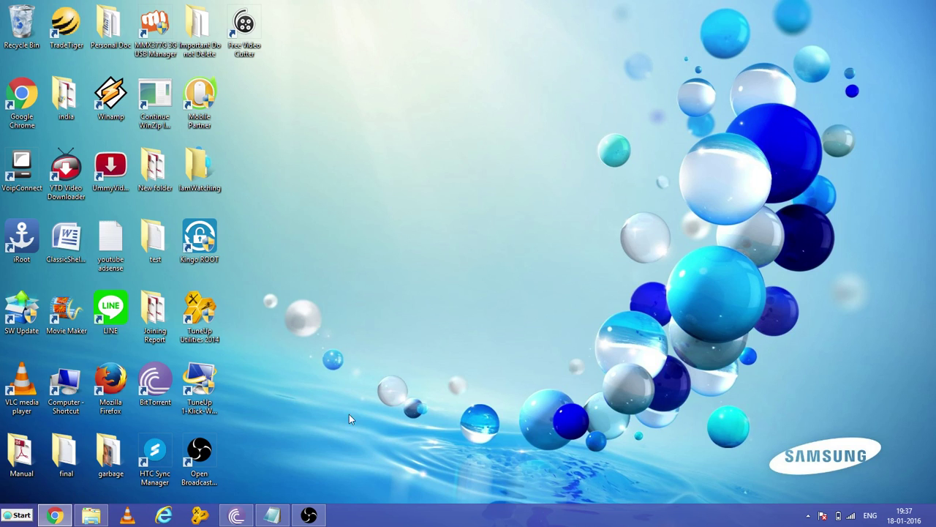